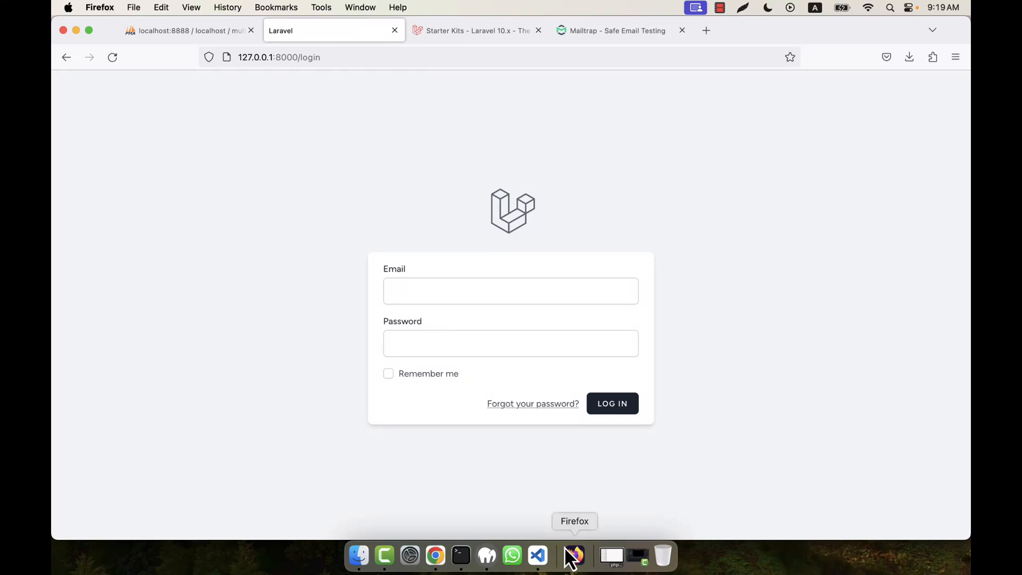
pyautogui.moveTo(562, 562)
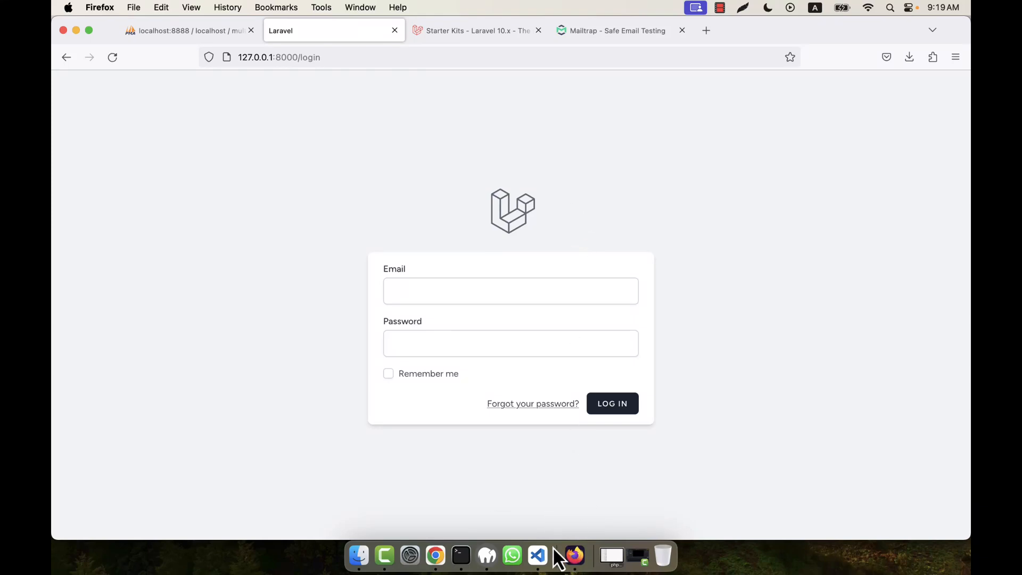
pyautogui.moveTo(537, 555)
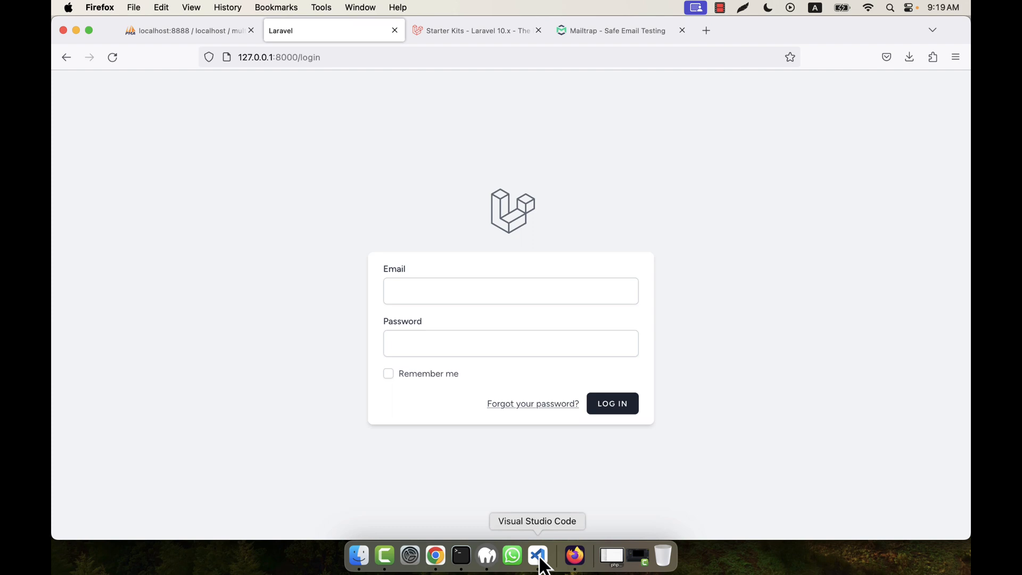
# Step: Bring up the multiauth project in the editor and expand its config folder
pyautogui.click(537, 555)
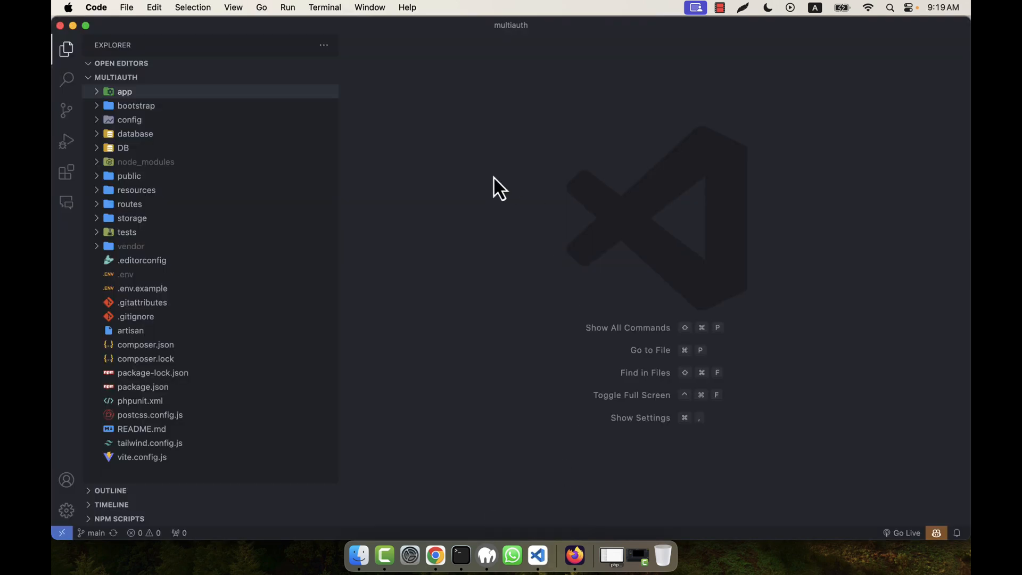
pyautogui.moveTo(203, 168)
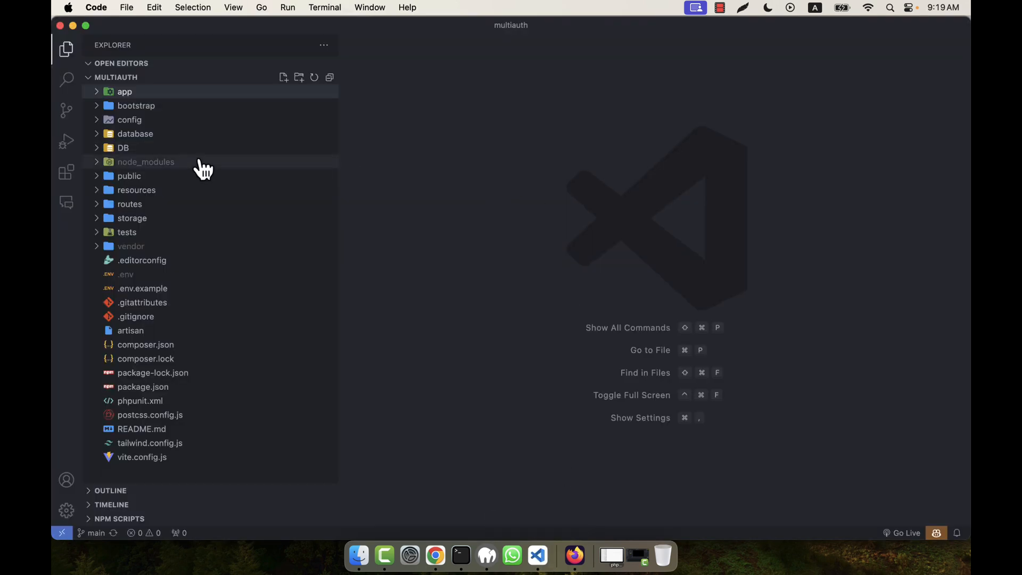
pyautogui.moveTo(137, 208)
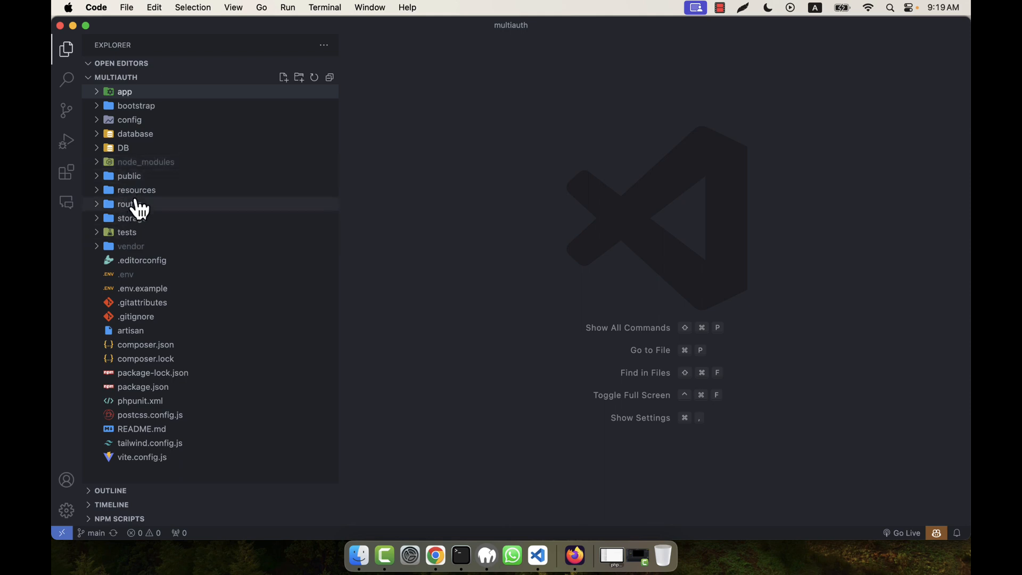
pyautogui.moveTo(125, 117)
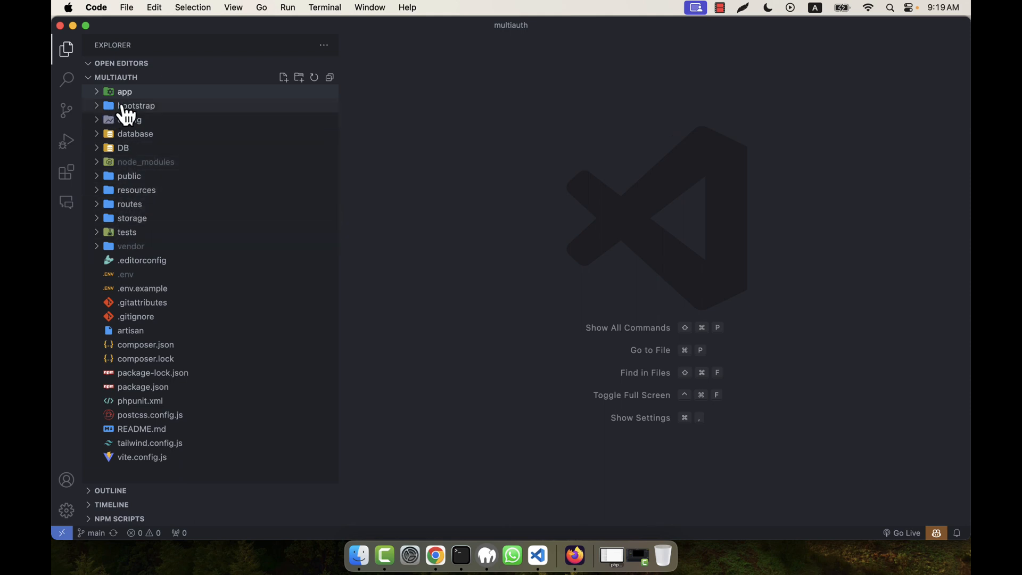
pyautogui.click(130, 120)
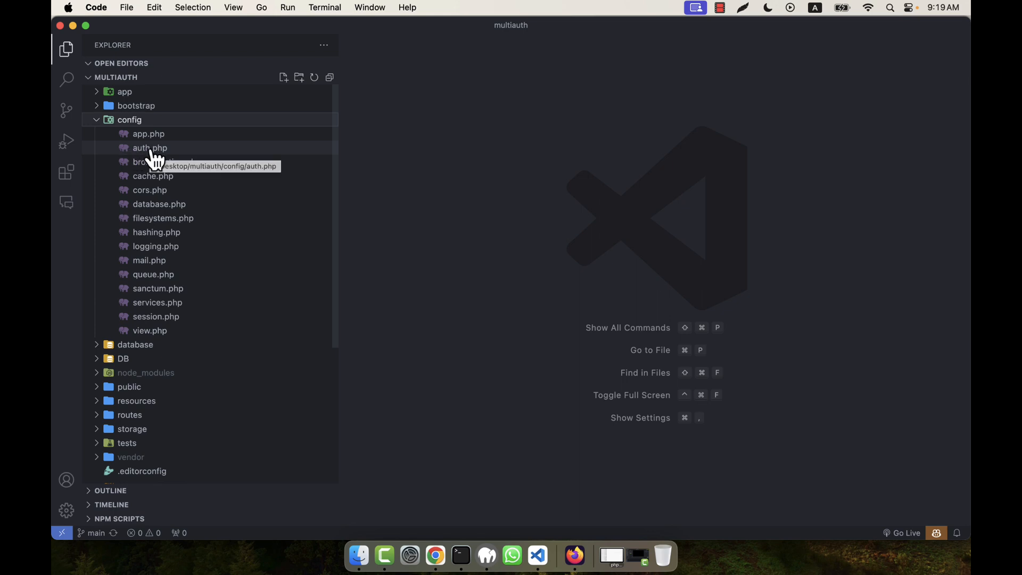
# Step: Open config/auth.php and highlight the default 'web' guard setting
pyautogui.doubleClick(149, 148)
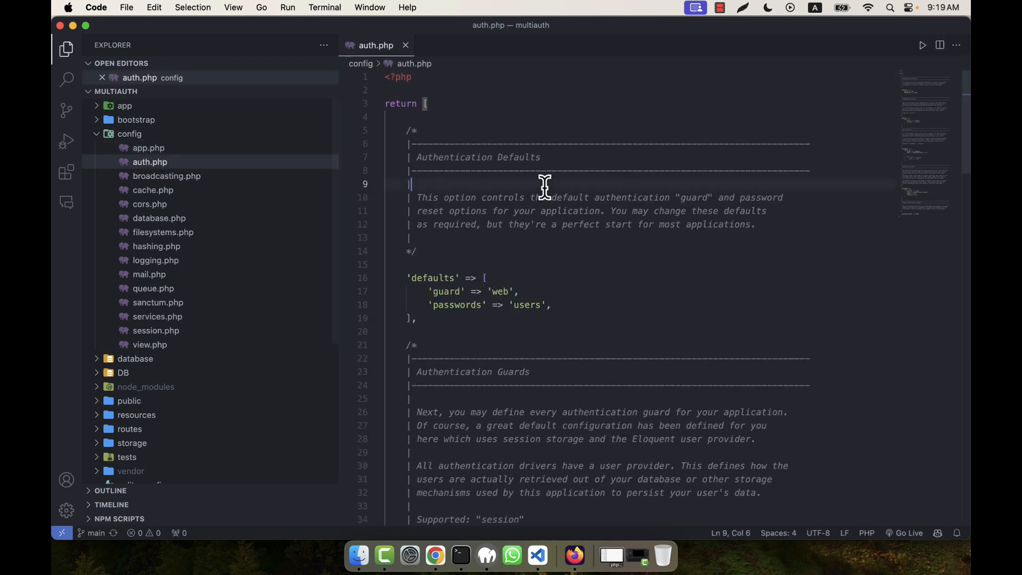
pyautogui.moveTo(489, 197)
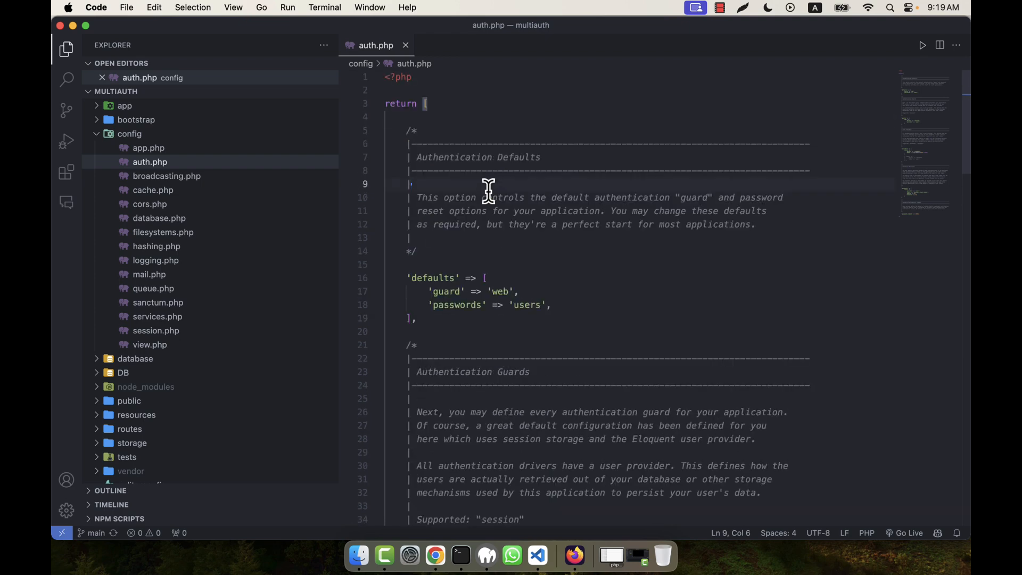
pyautogui.doubleClick(433, 278)
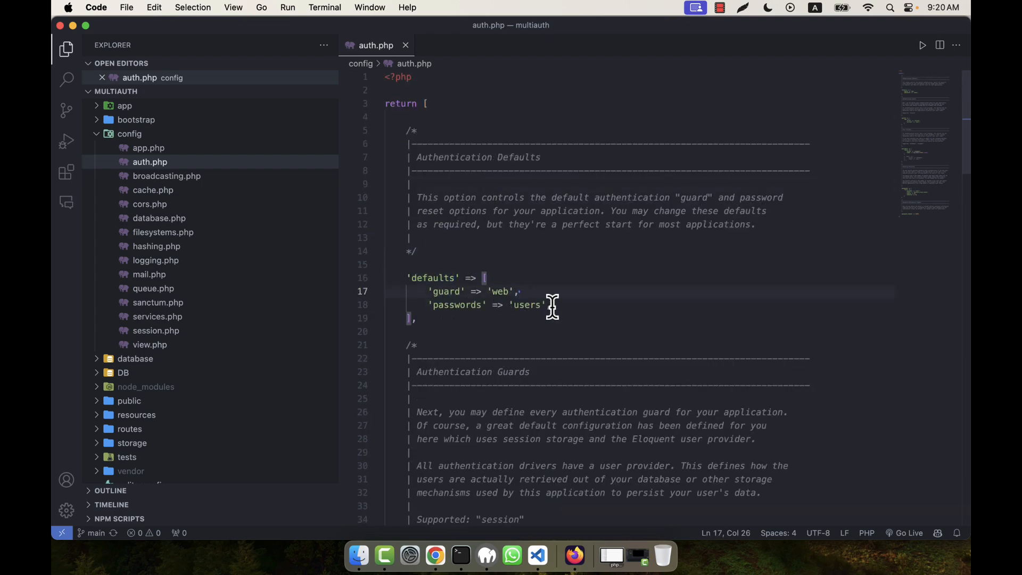
# Step: Add an 'admin' session guard below 'web' with provider 'admins'
pyautogui.scroll(-3)
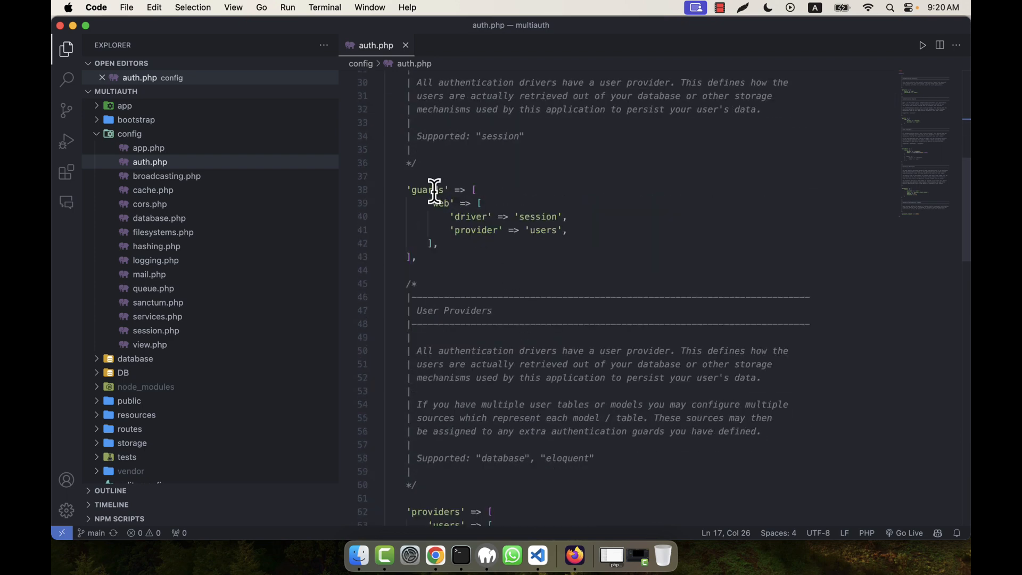
pyautogui.moveTo(431, 204)
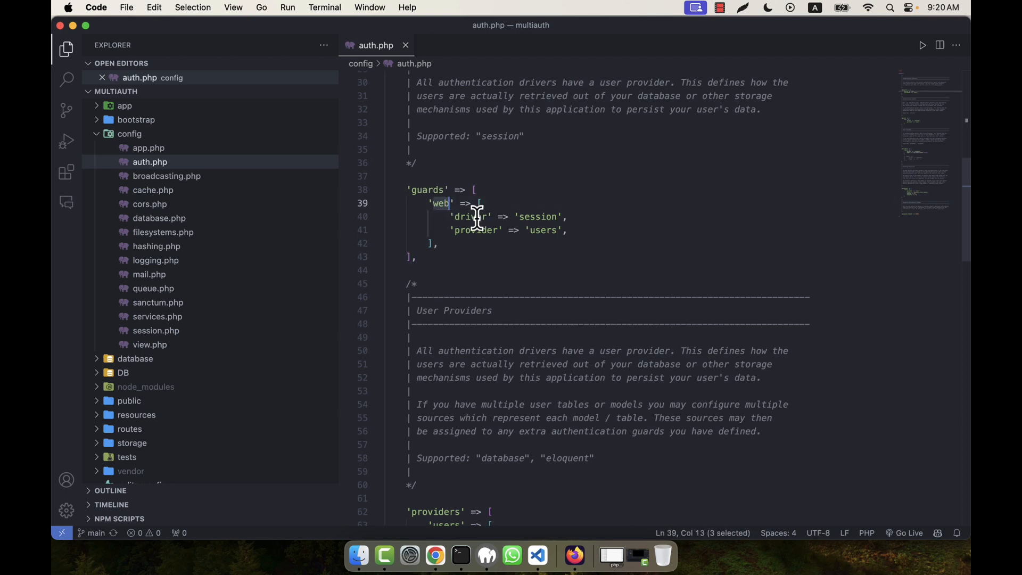
pyautogui.moveTo(552, 236)
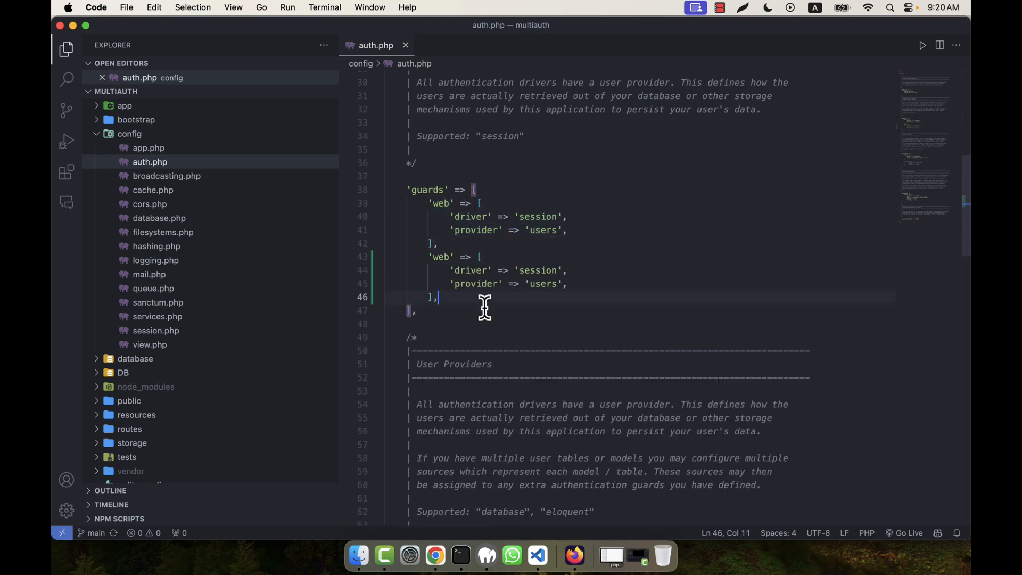
pyautogui.write('admin')
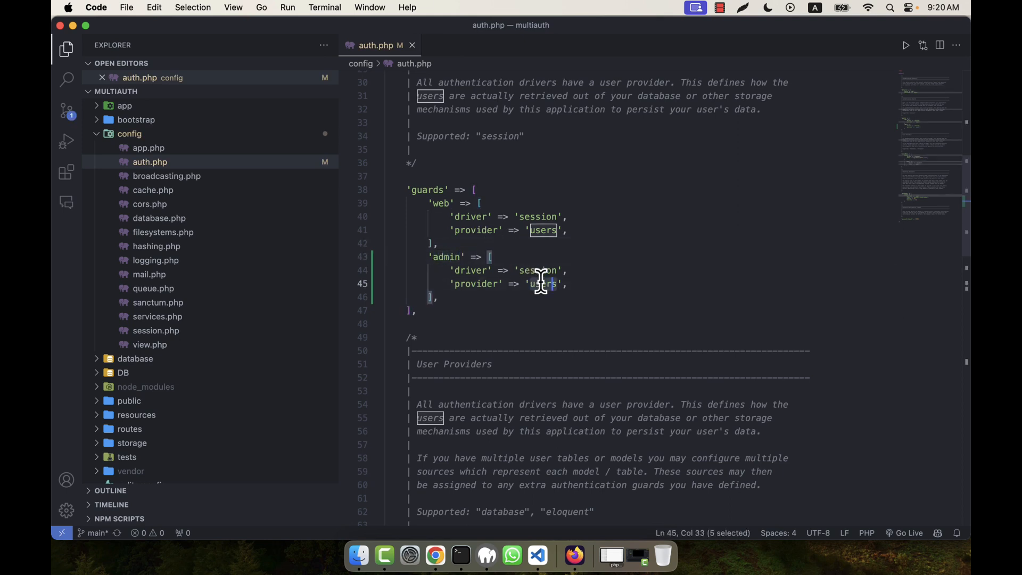
pyautogui.write('admins')
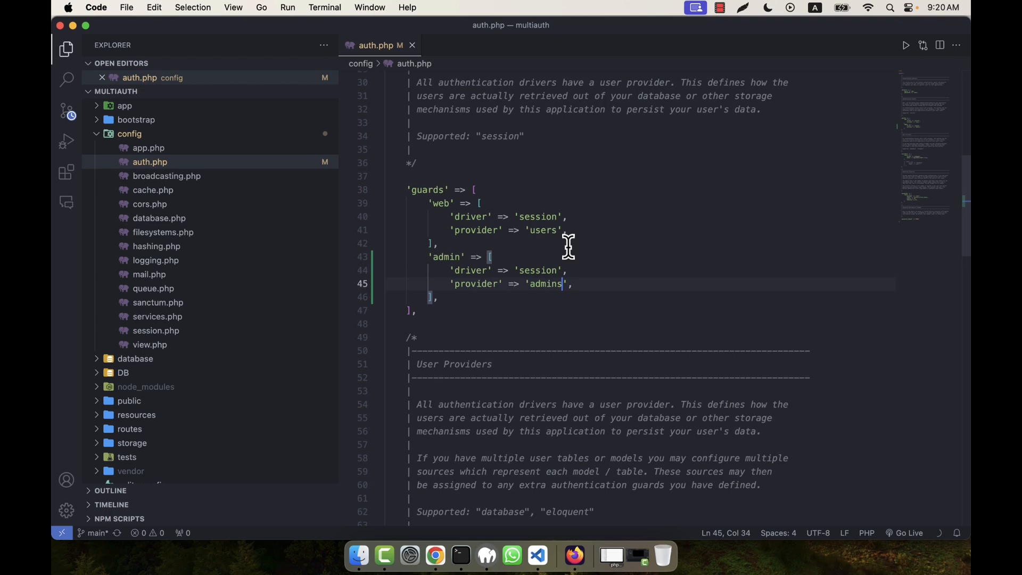
# Step: Duplicate the 'users' provider as 'admins' with model App\Models\Admin::class
pyautogui.scroll(-3)
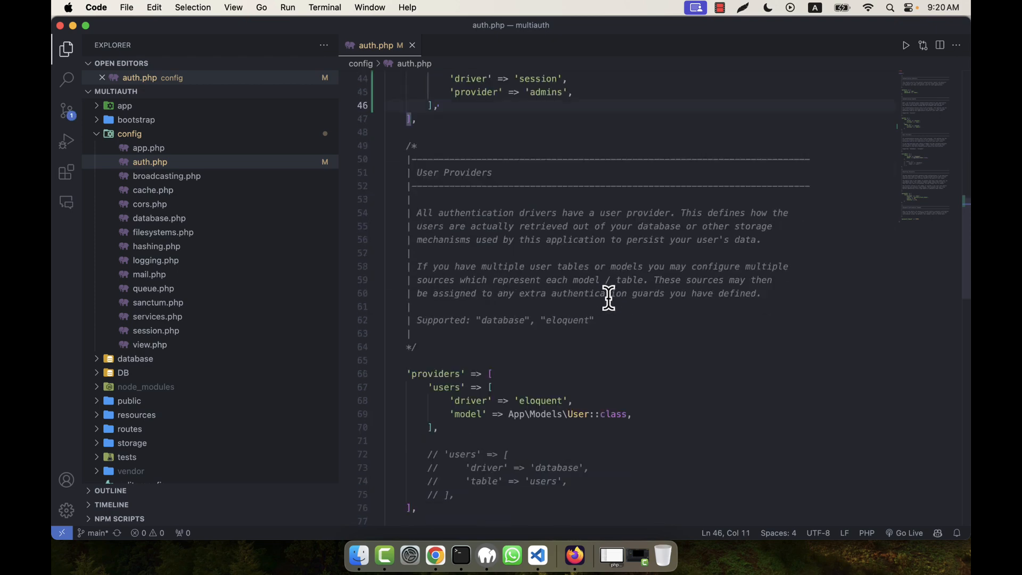
pyautogui.scroll(-3)
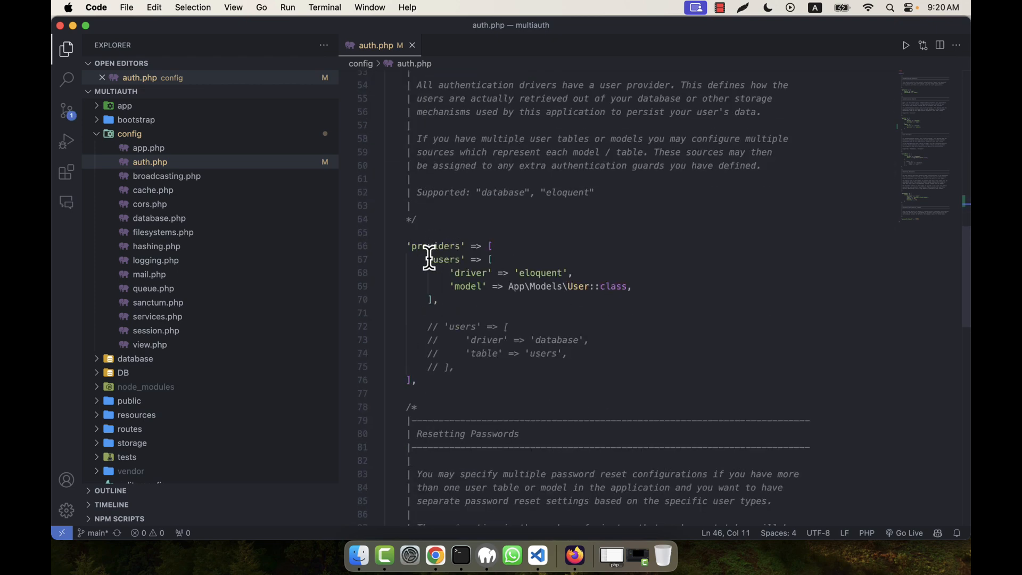
pyautogui.moveTo(432, 258); pyautogui.dragTo(438, 299)
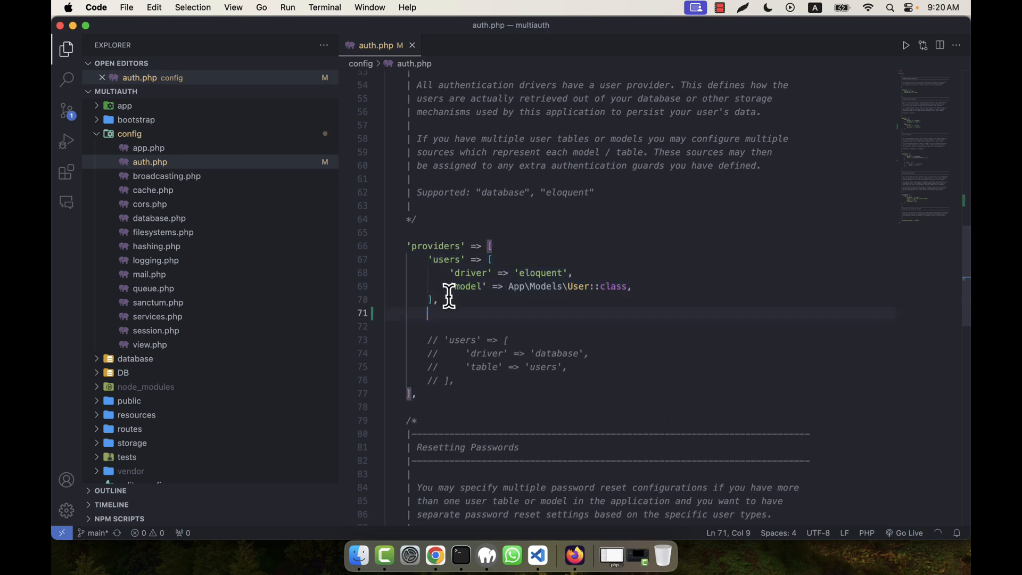
pyautogui.write("'users' => [")
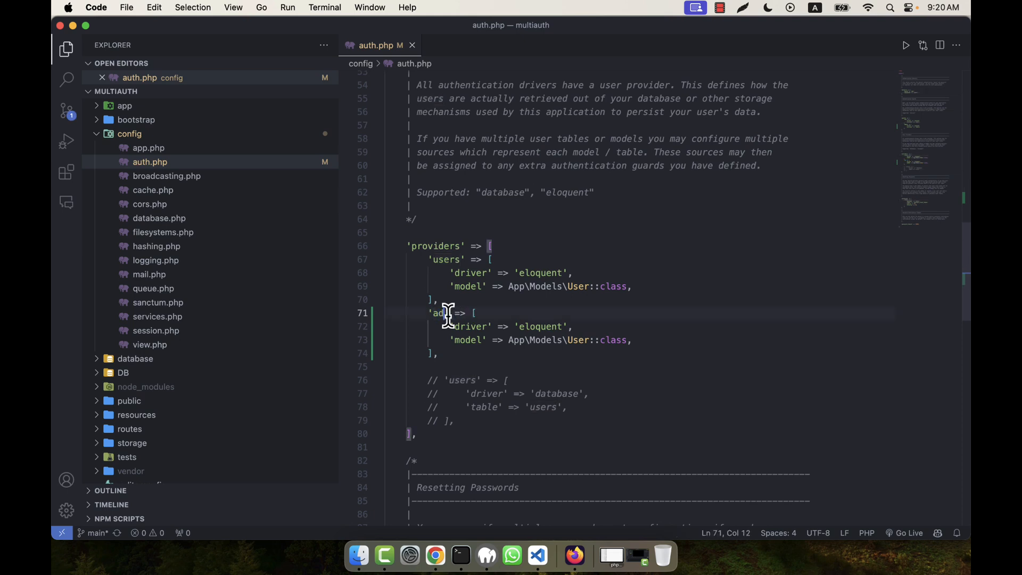
pyautogui.write('mins')
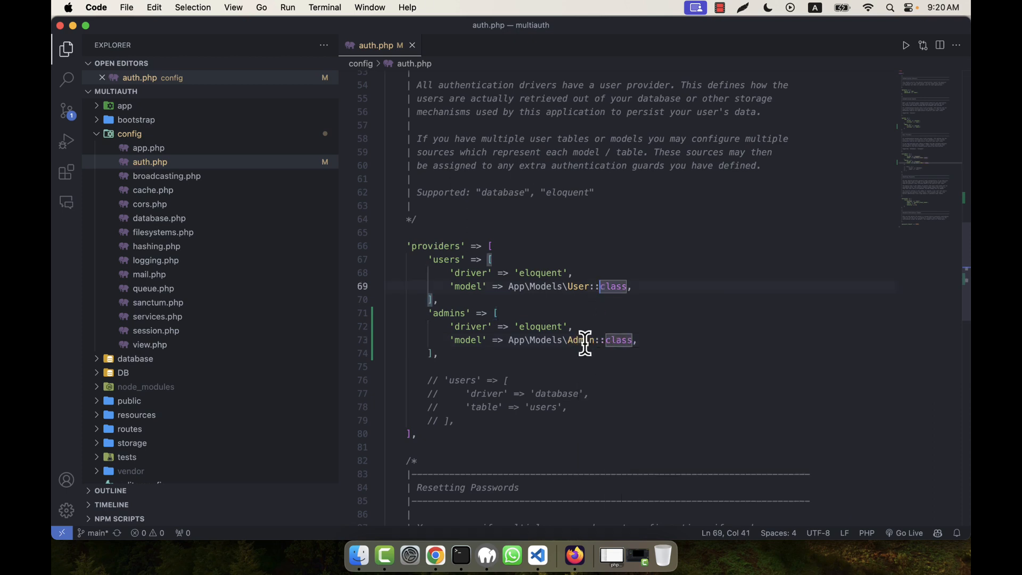
pyautogui.moveTo(611, 342)
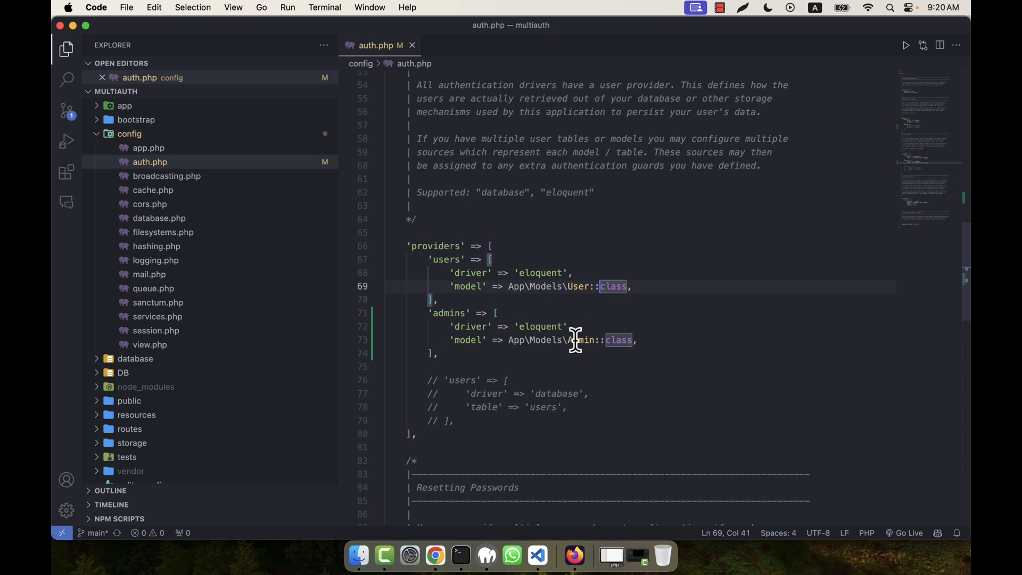
pyautogui.moveTo(562, 339)
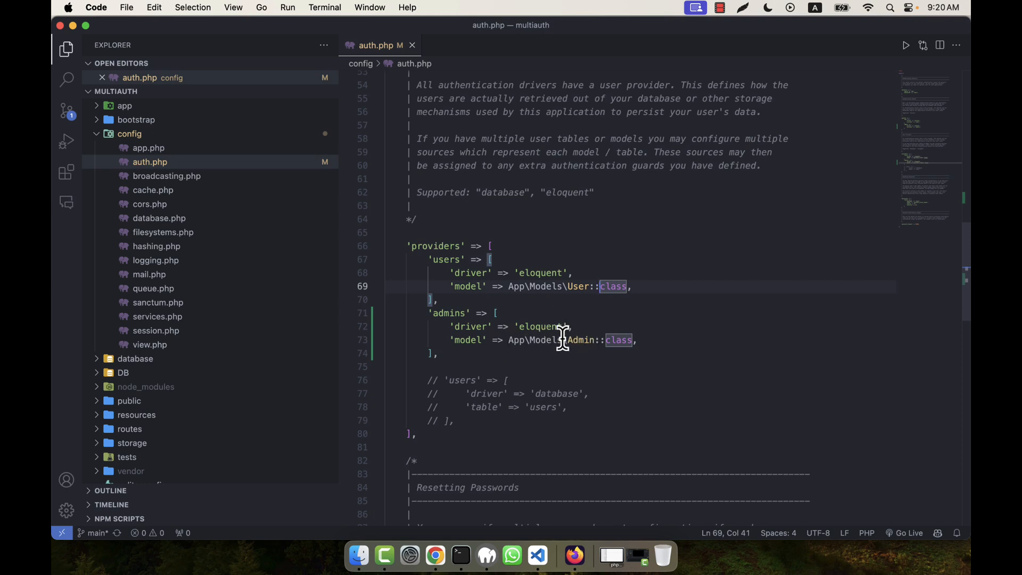
pyautogui.moveTo(550, 341)
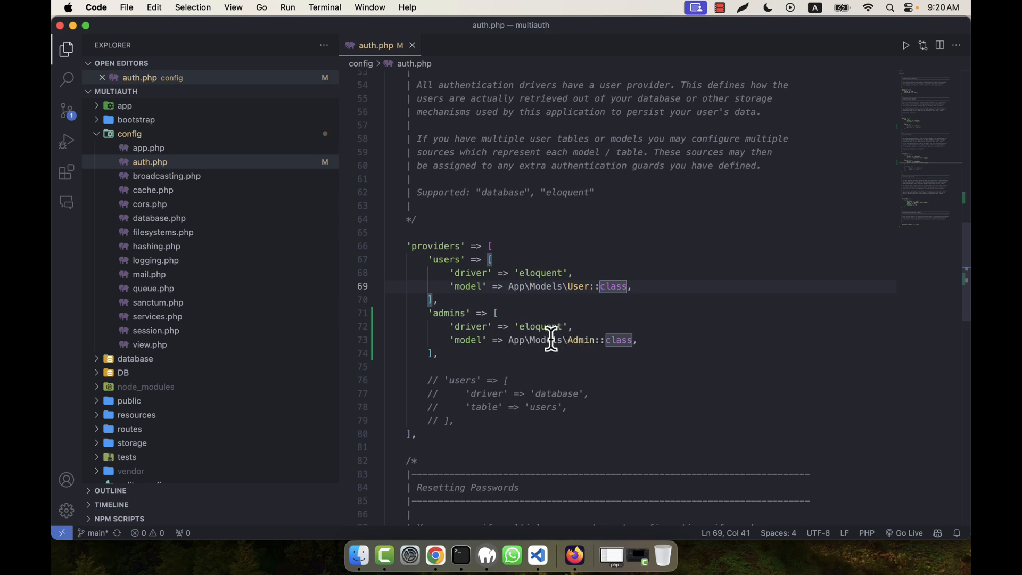
pyautogui.moveTo(491, 260); pyautogui.dragTo(459, 313)
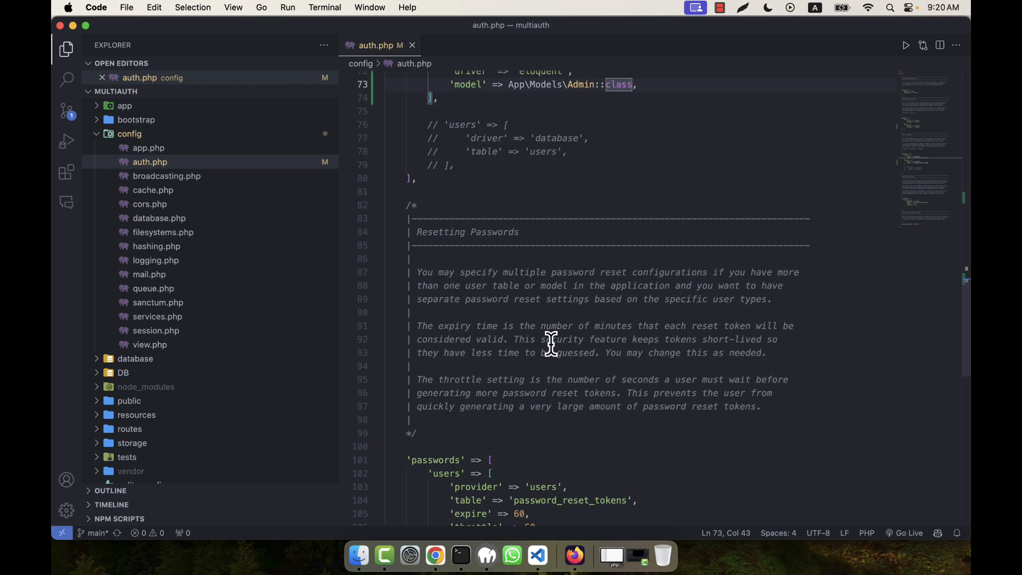
pyautogui.scroll(-3)
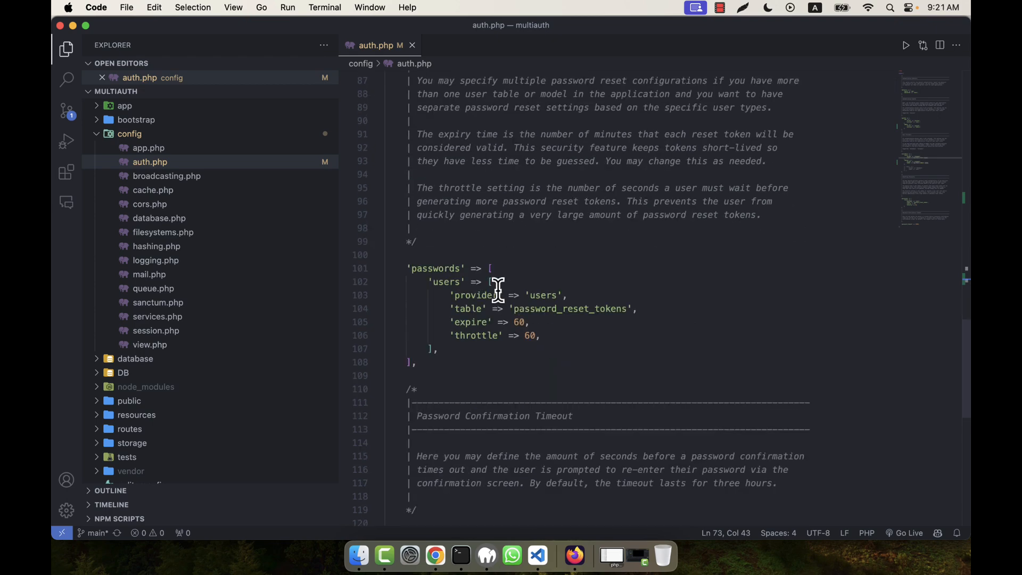
pyautogui.click(543, 296)
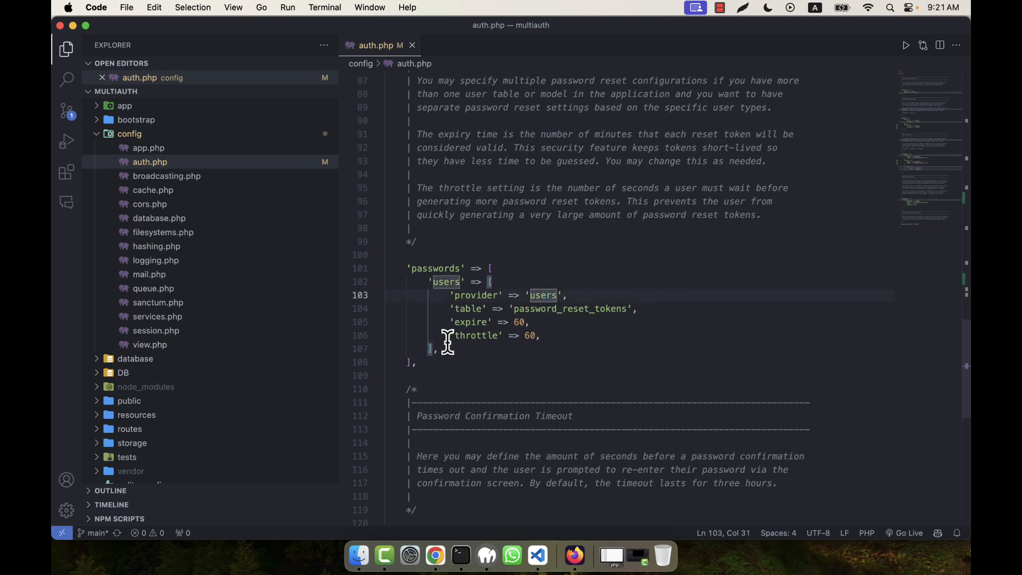
pyautogui.scroll(-3)
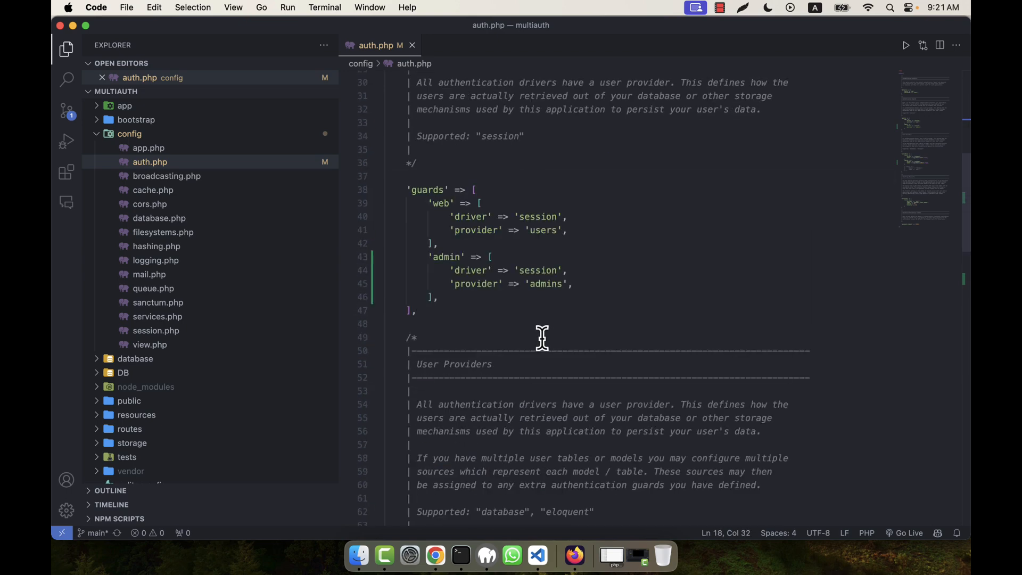
pyautogui.doubleClick(543, 284)
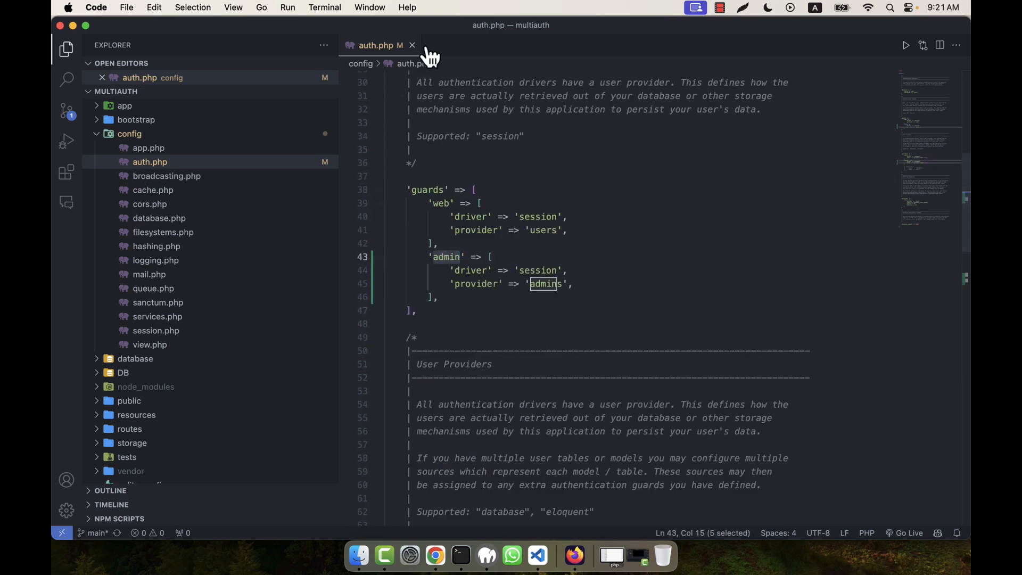
pyautogui.moveTo(411, 46)
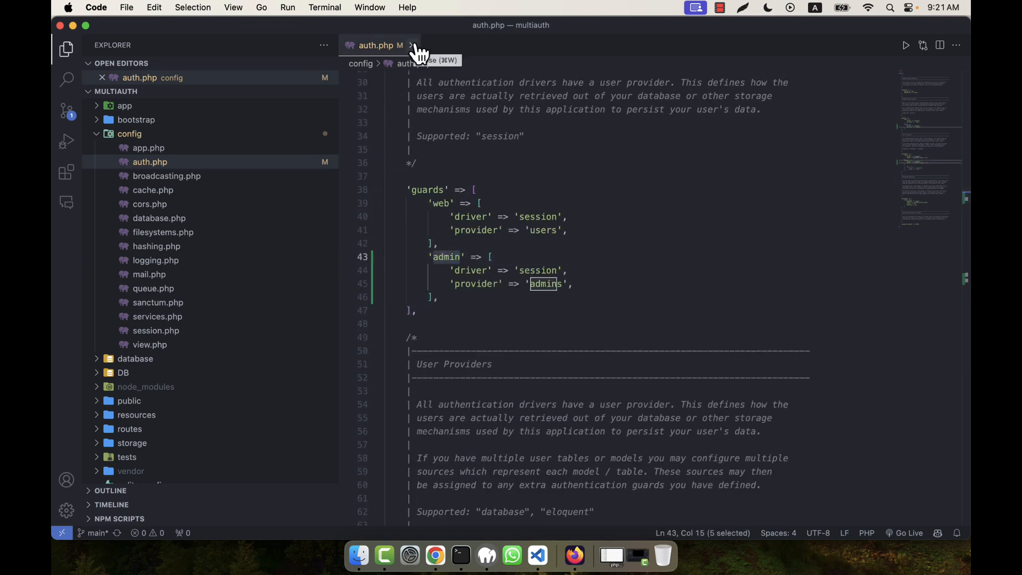